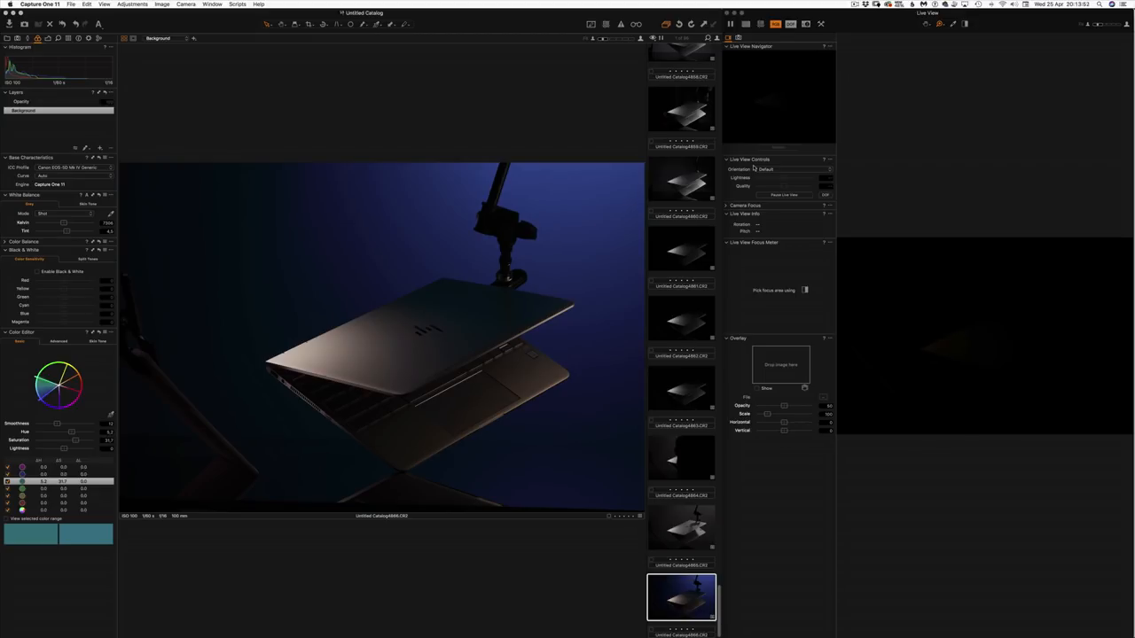
{"action": "left_click", "coordinate": [680, 526]}
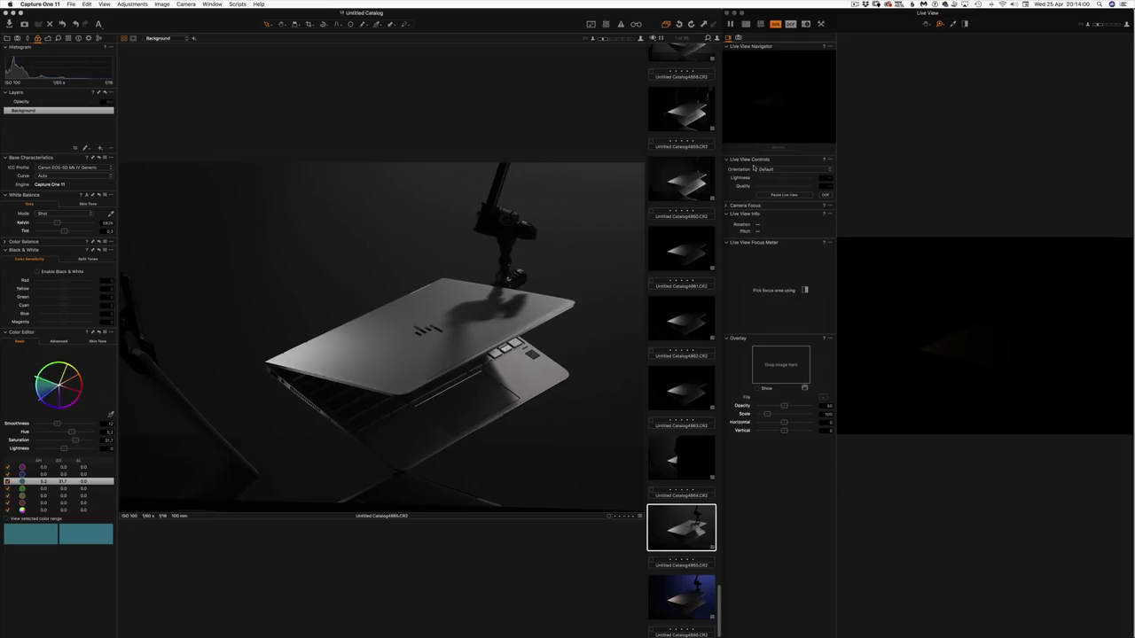
{"action": "left_click", "coordinate": [681, 596]}
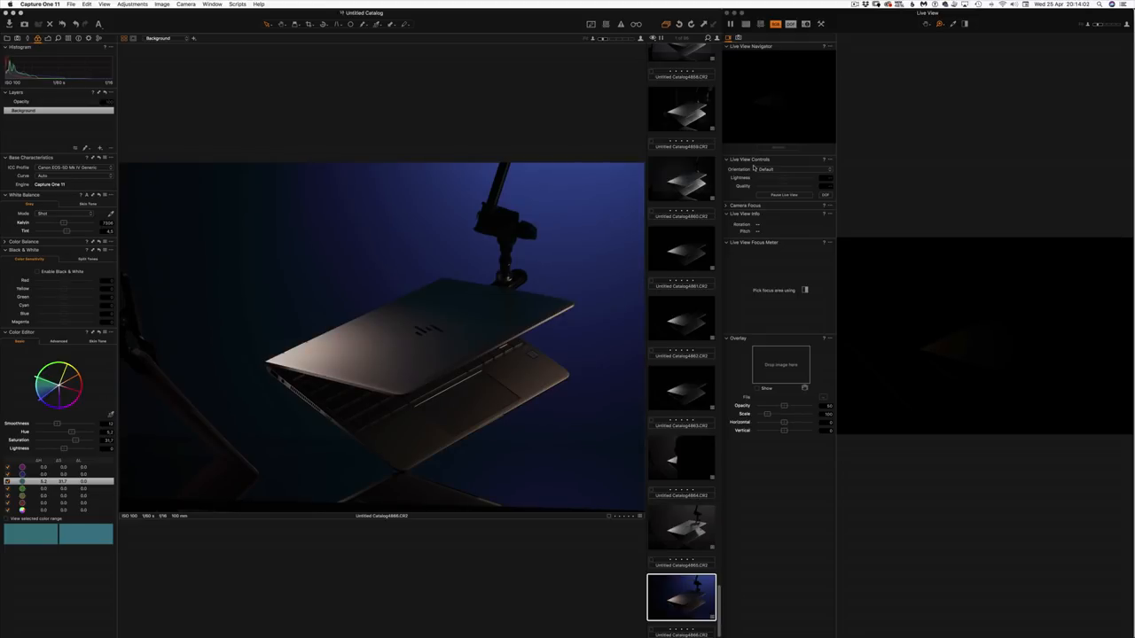